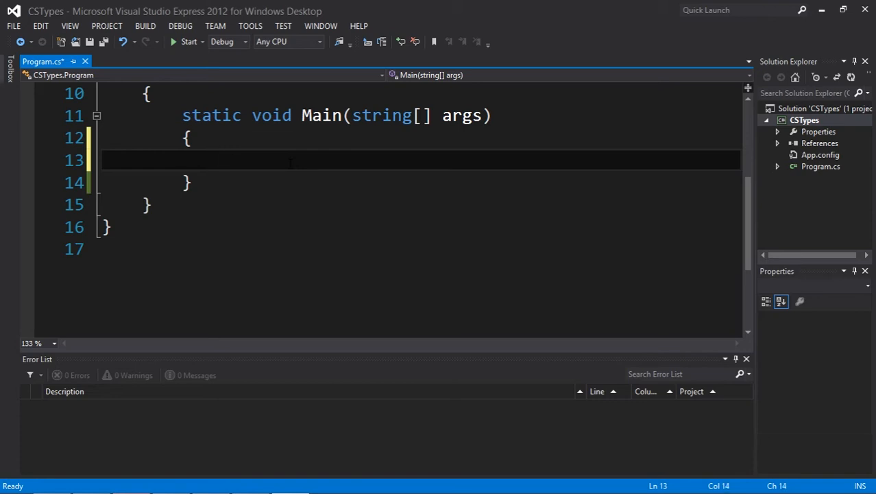
- Begin the declaration inside Main so the line reads char ch =
type("char")
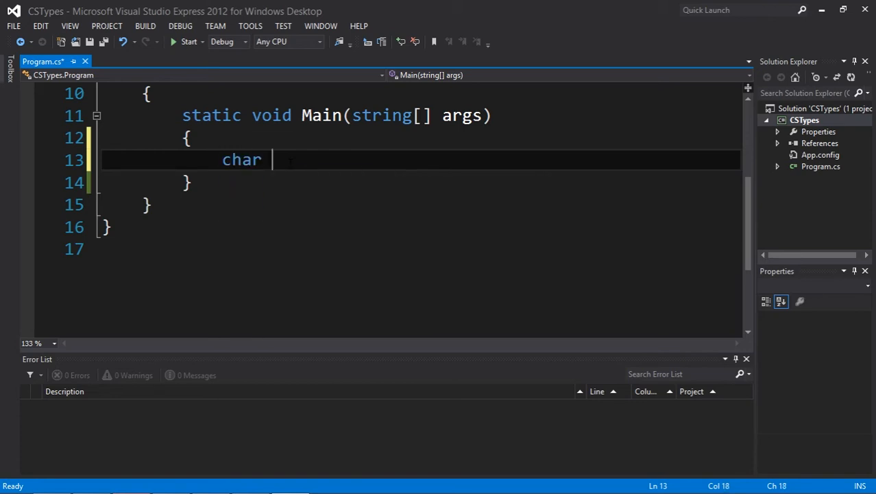
type("ch")
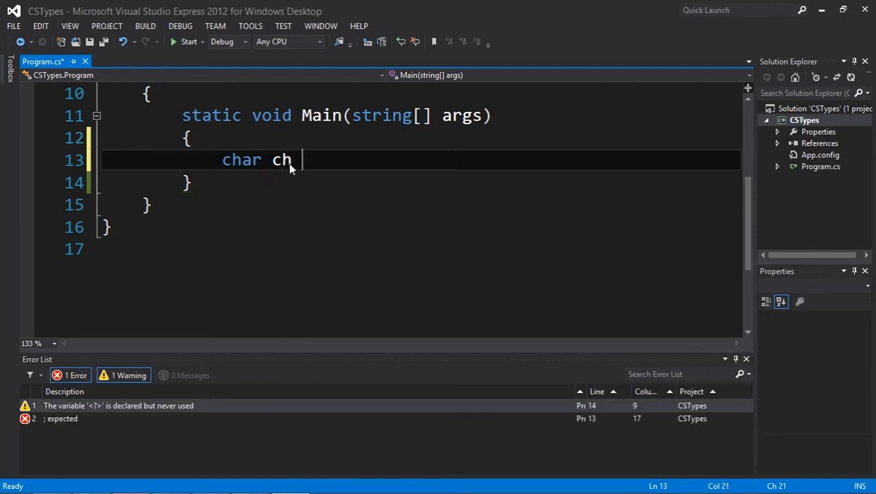
type("=")
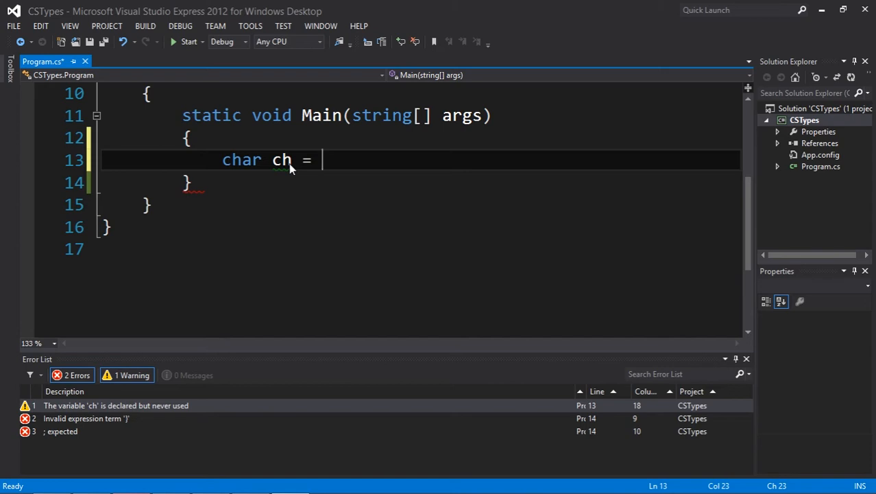
- Finish the declaration as char ch = '2'; and move to a fresh line
type("'")
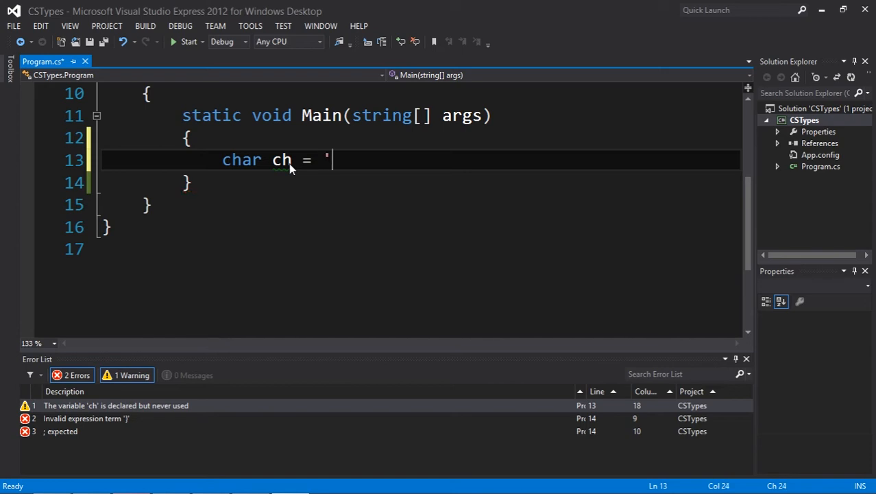
type("'")
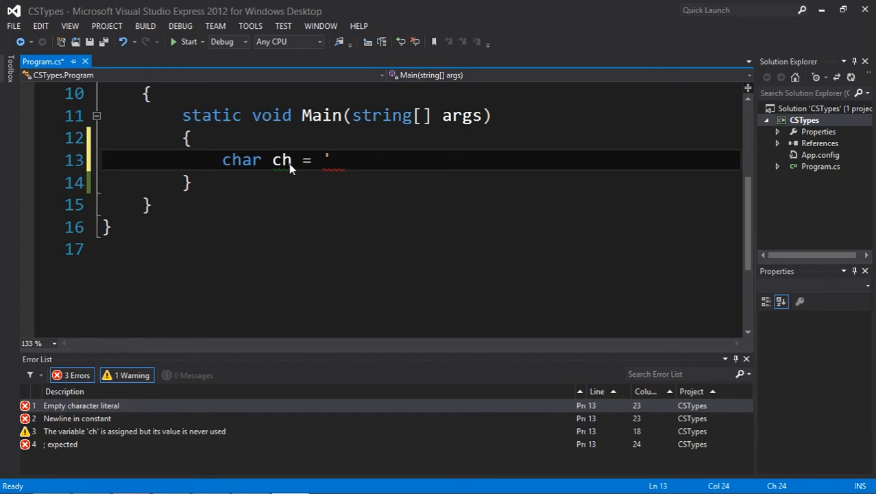
type("1024")
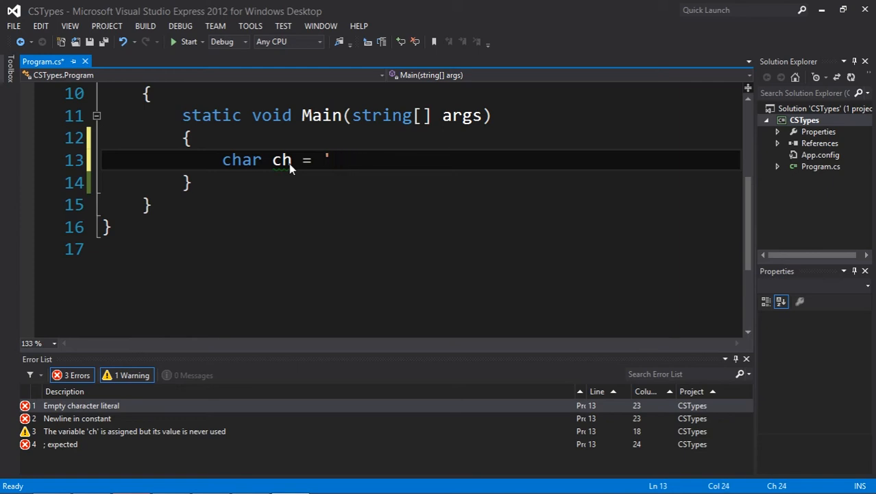
type("2014';")
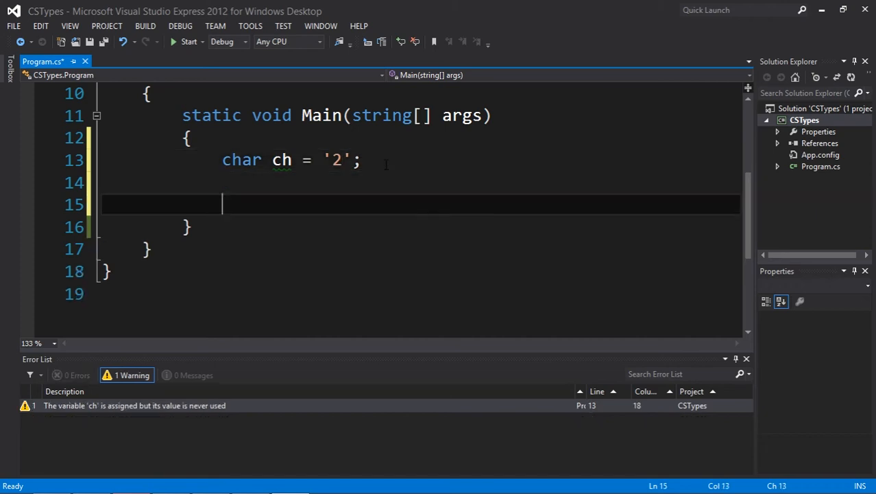
- Add Console.WriteLine(ch); after the declaration and build successfully
type("Console.WriteLine")
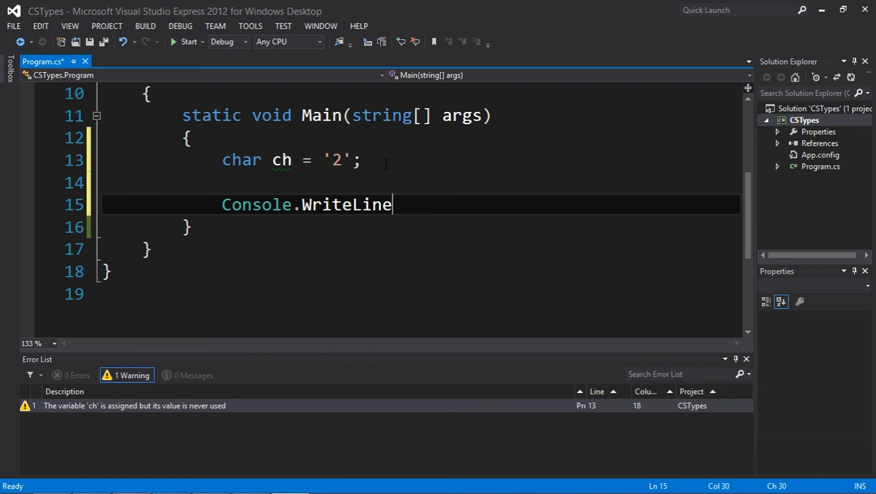
type("(ch);")
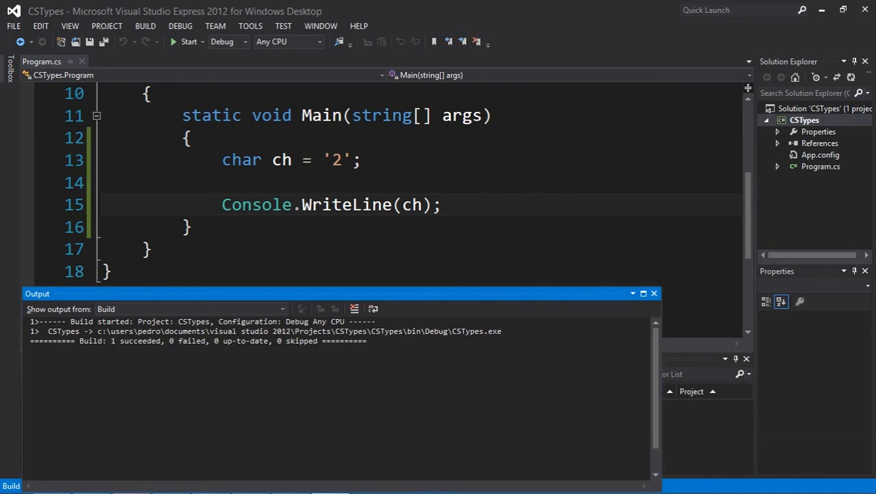
- Change the literal to 'A', run to see A printed, then close the console window
left_click(189, 41)
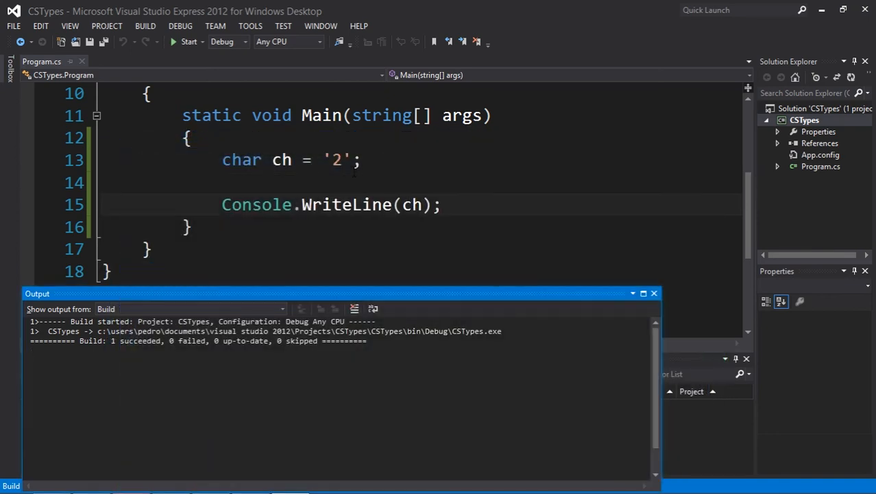
type("A")
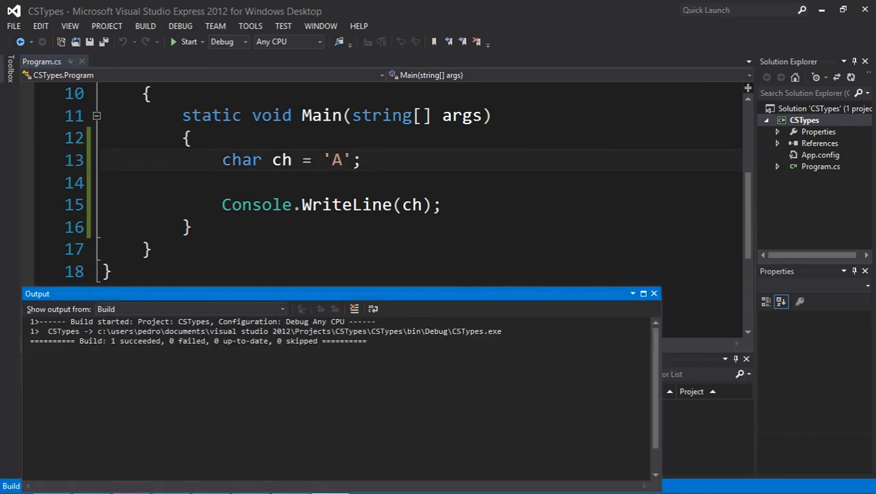
left_click(189, 42)
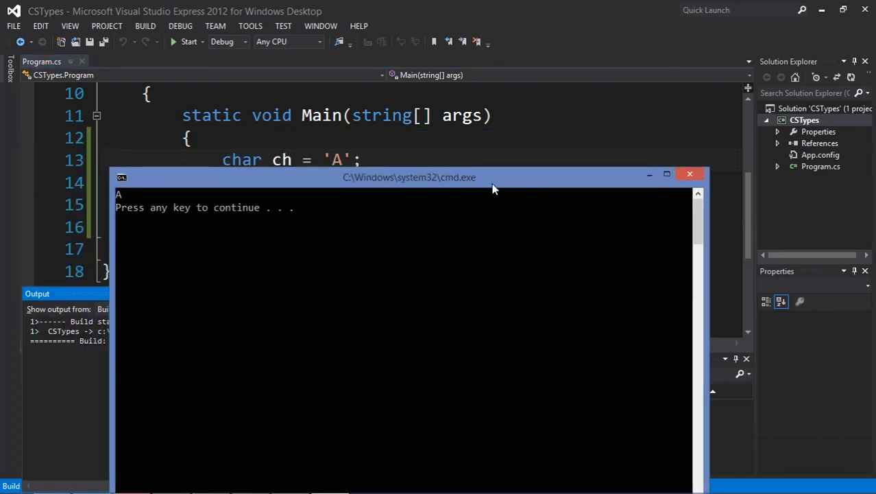
left_click_drag(409, 177, 434, 174)
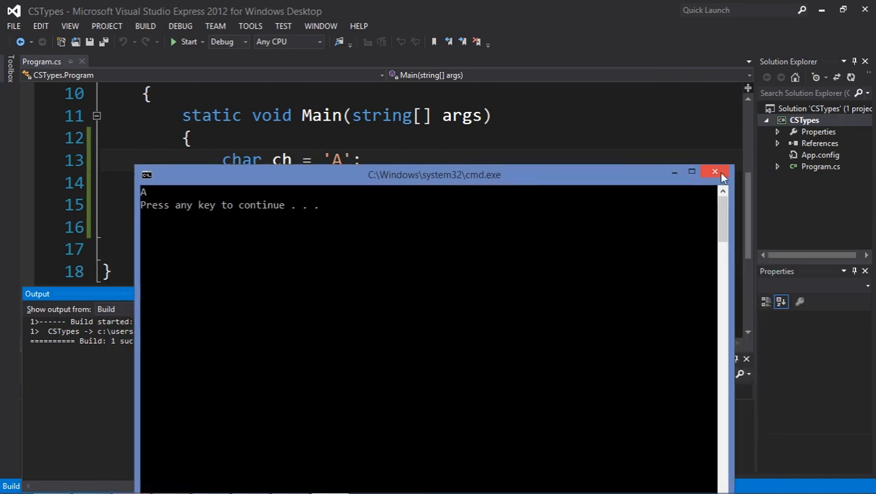
left_click(716, 173)
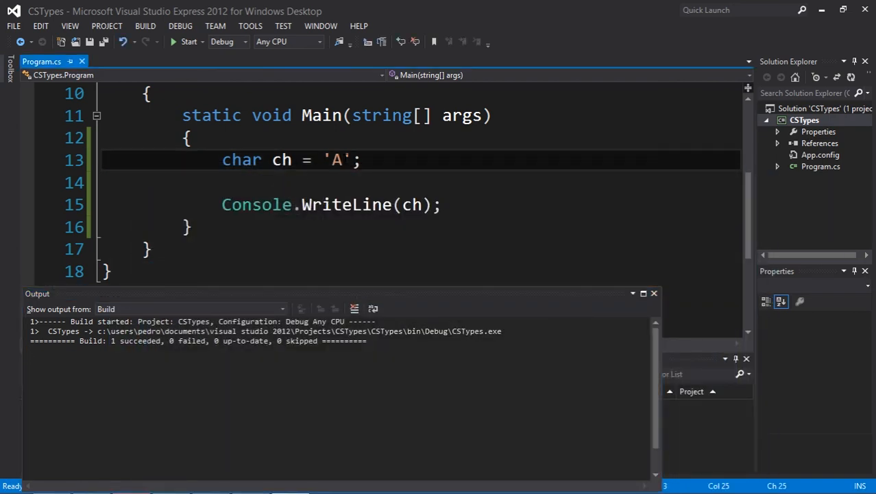
- Change the literal to 'b' and run so the console prints b
type("b")
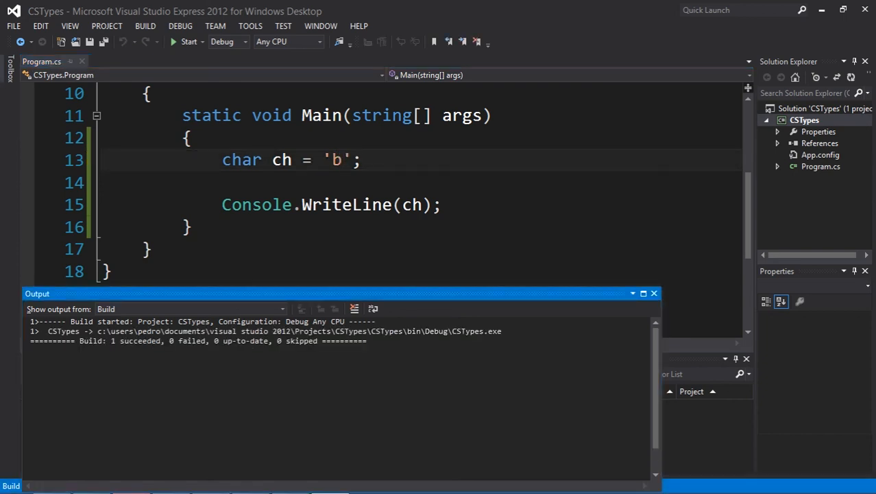
left_click(189, 41)
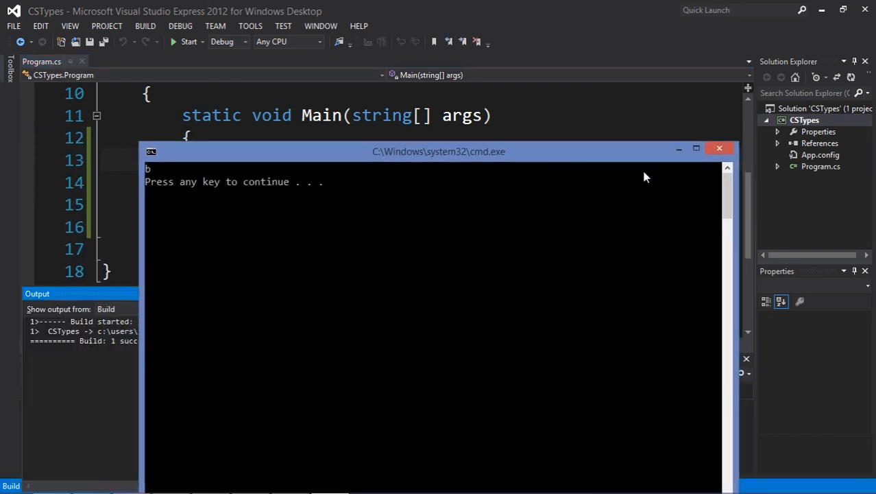